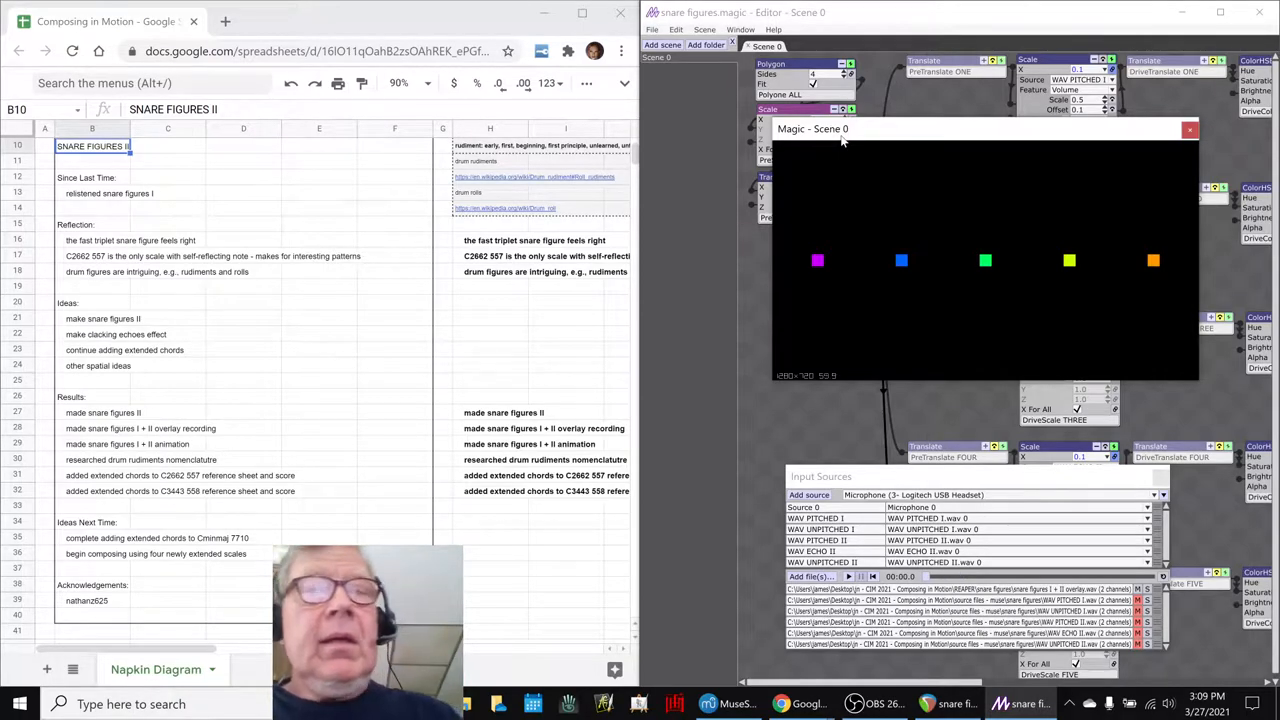
Bring MuseScore forward and review the Snare Figures I score
key("alt+tab")
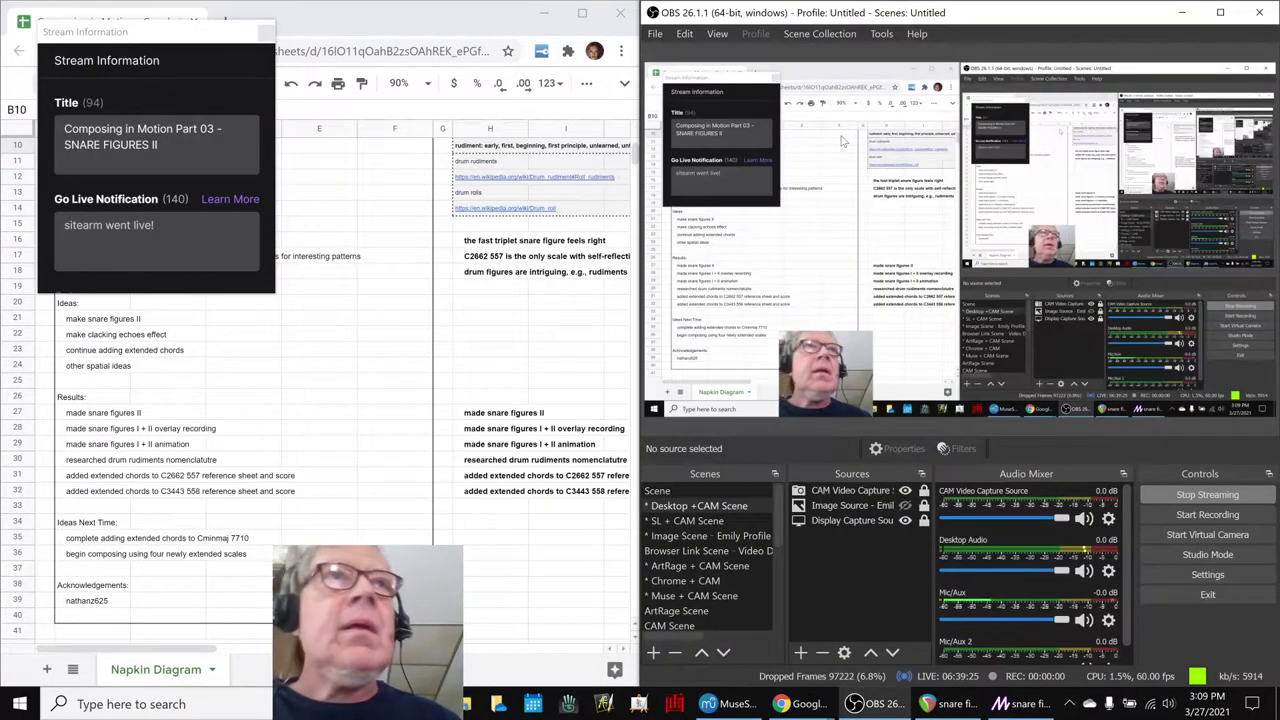
mouse_move(810, 128)
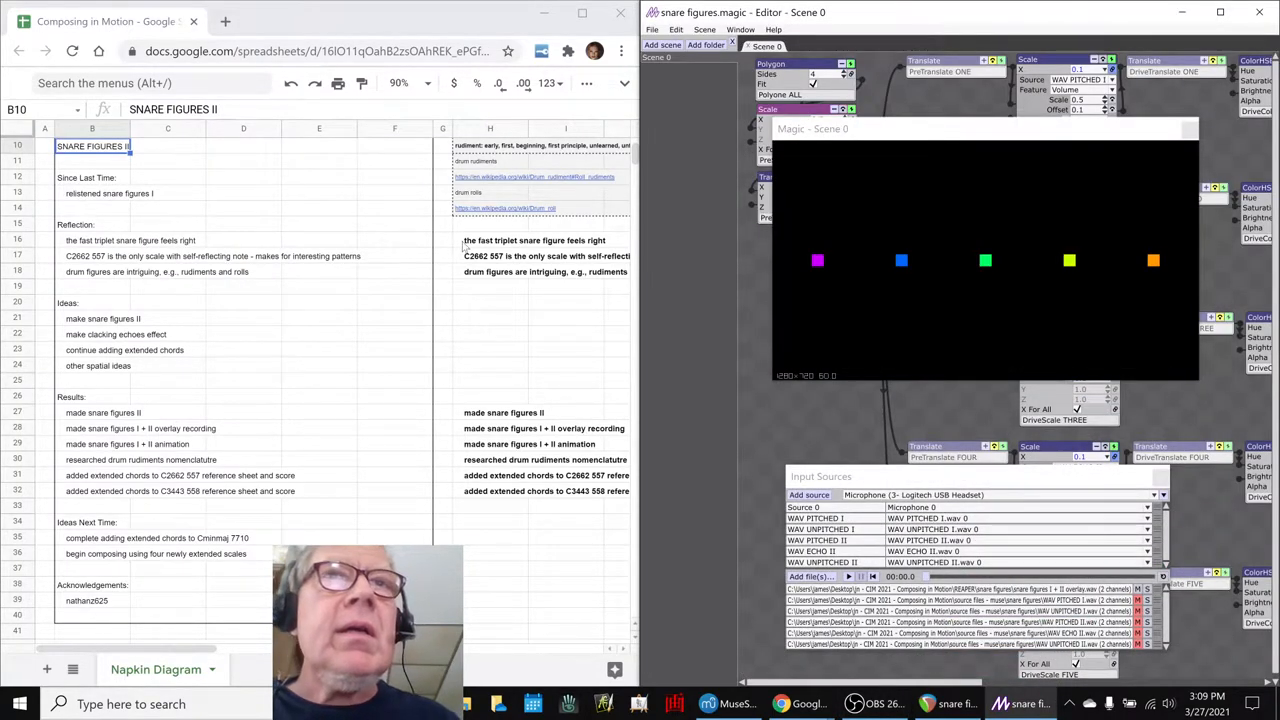
left_click(503, 240)
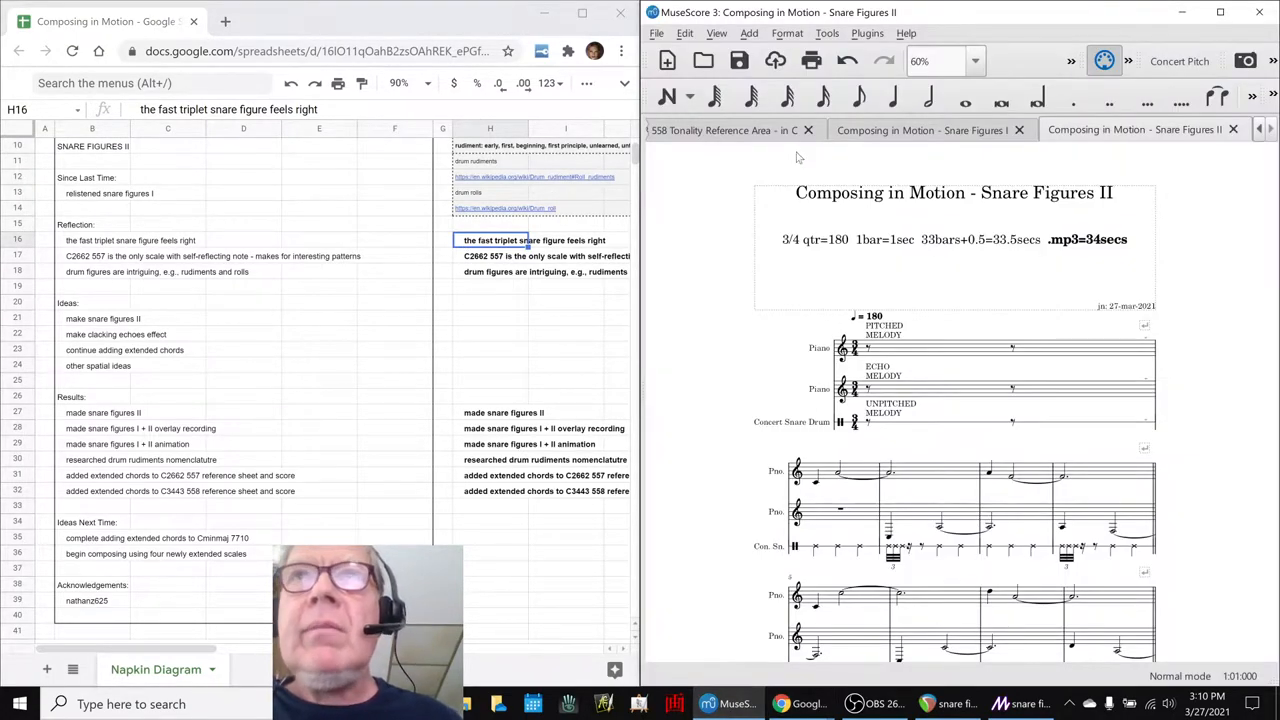
left_click(920, 130)
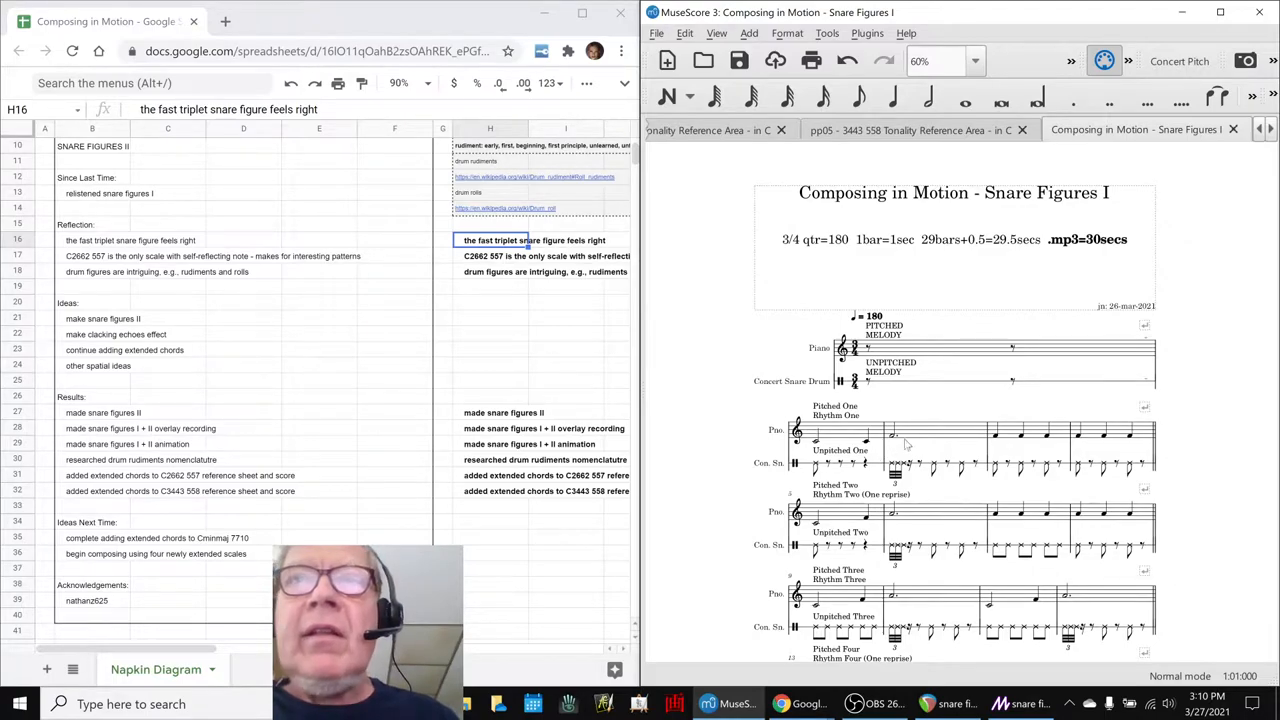
left_click(940, 430)
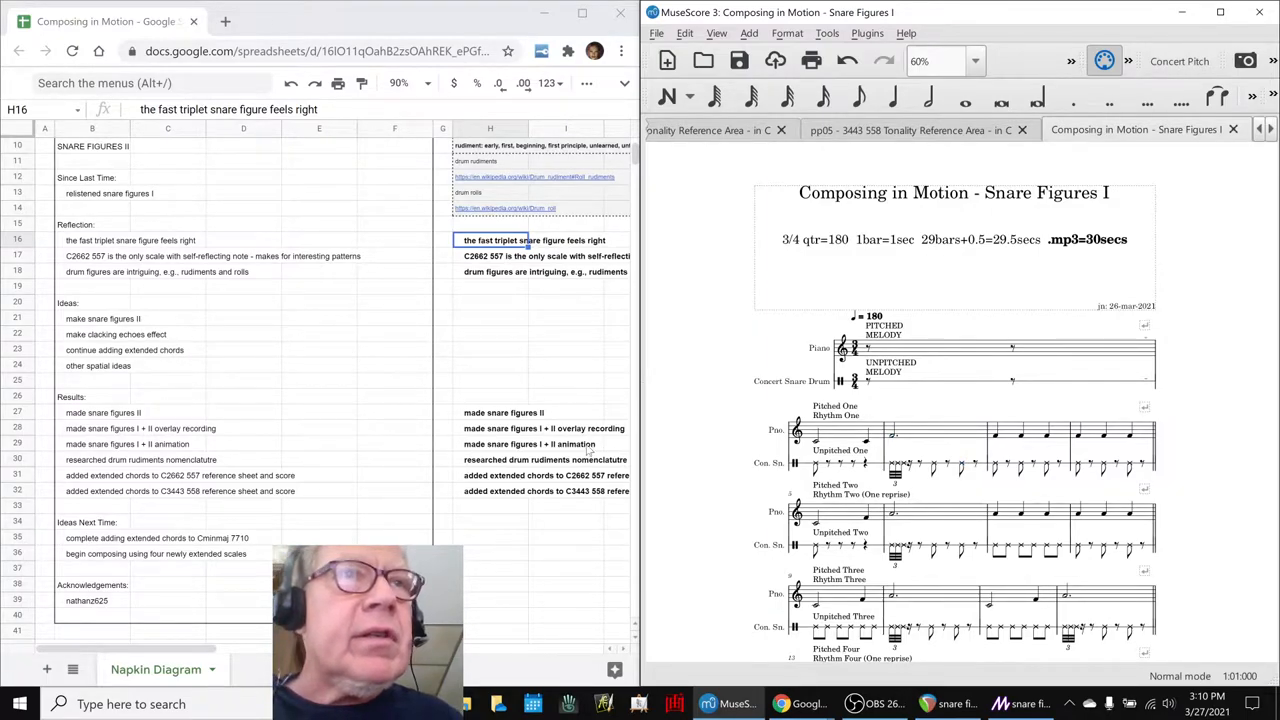
Return to the Snare Figures II score and start its playback
left_click(493, 460)
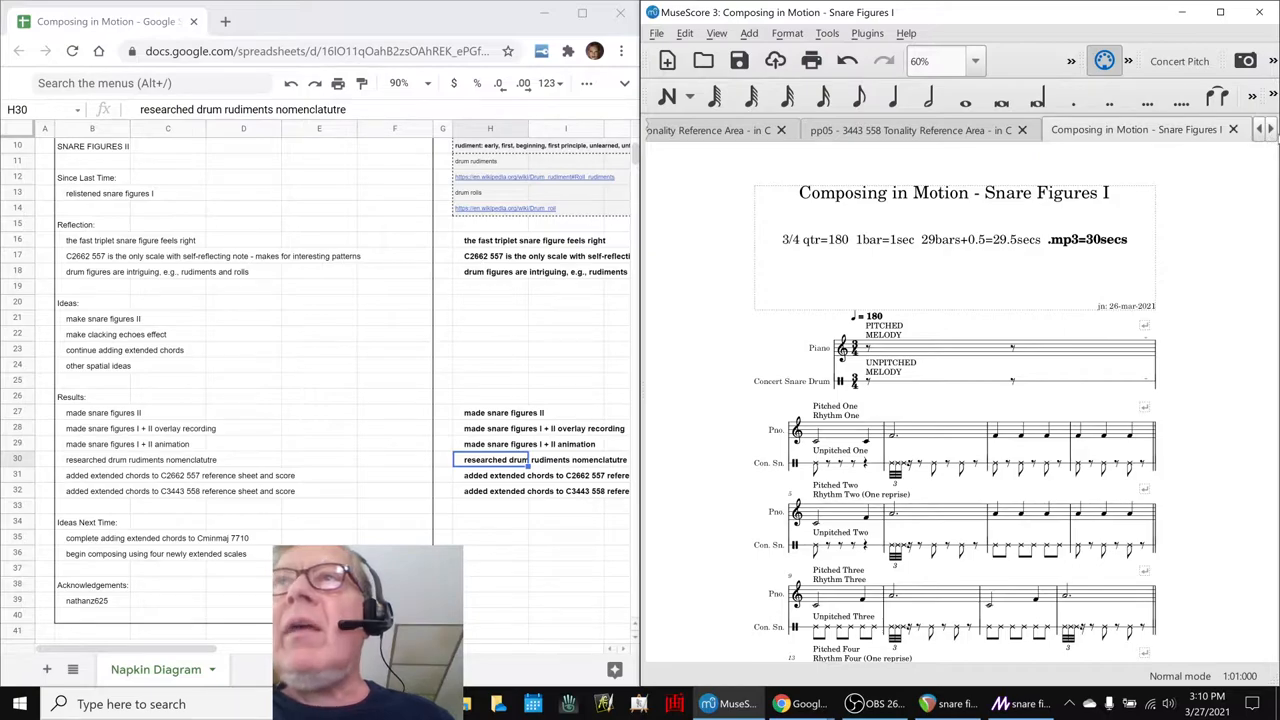
left_click(1143, 130)
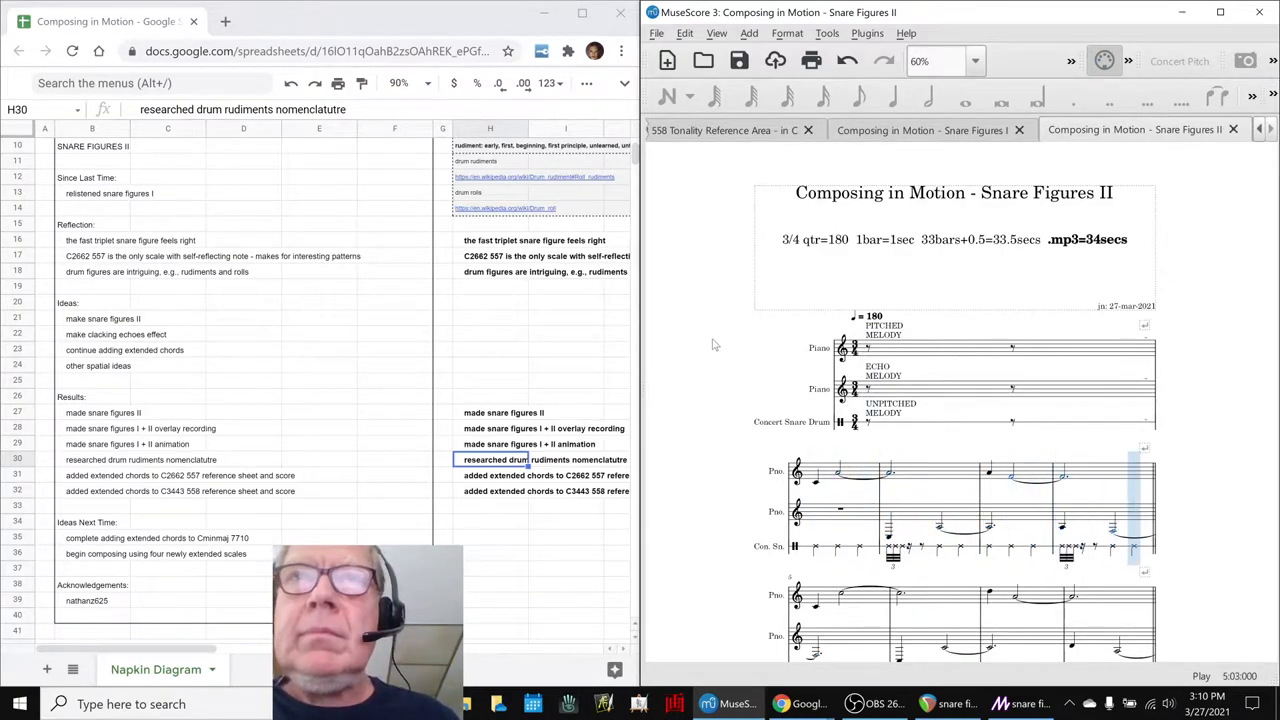
Scroll to the later measures of the Snare Figures II score
scroll("down", 3)
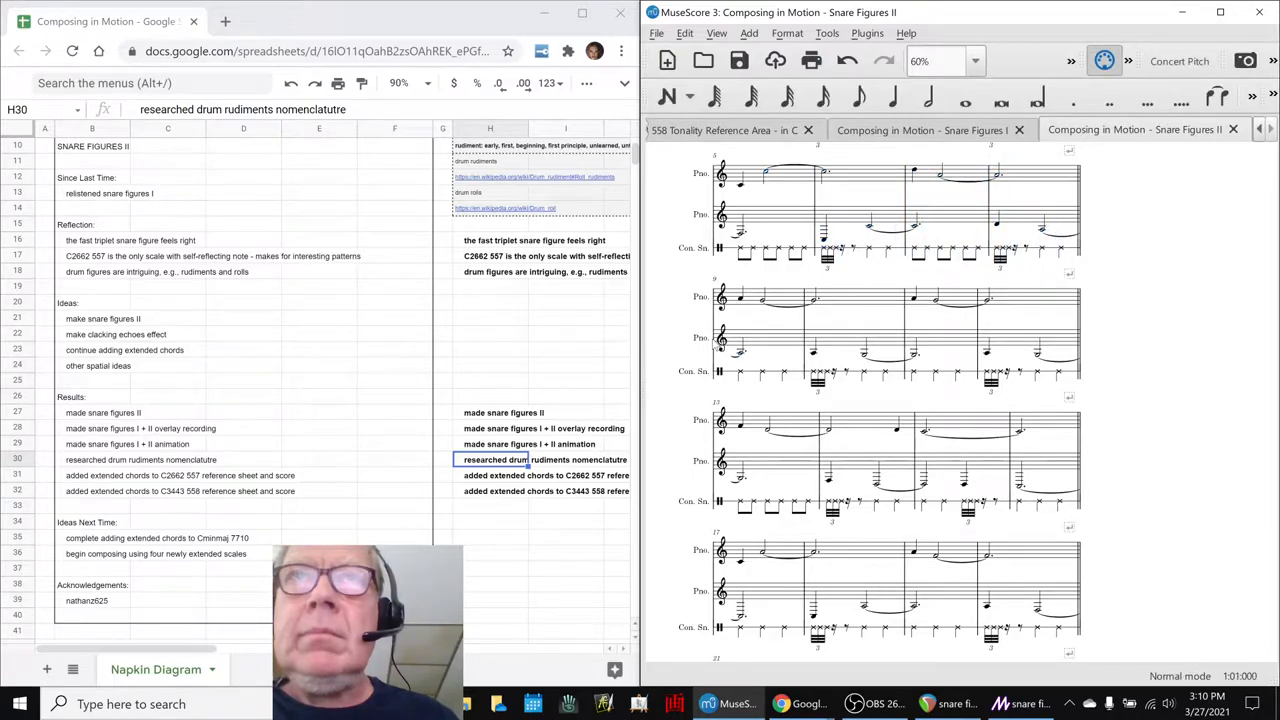
mouse_move(781, 566)
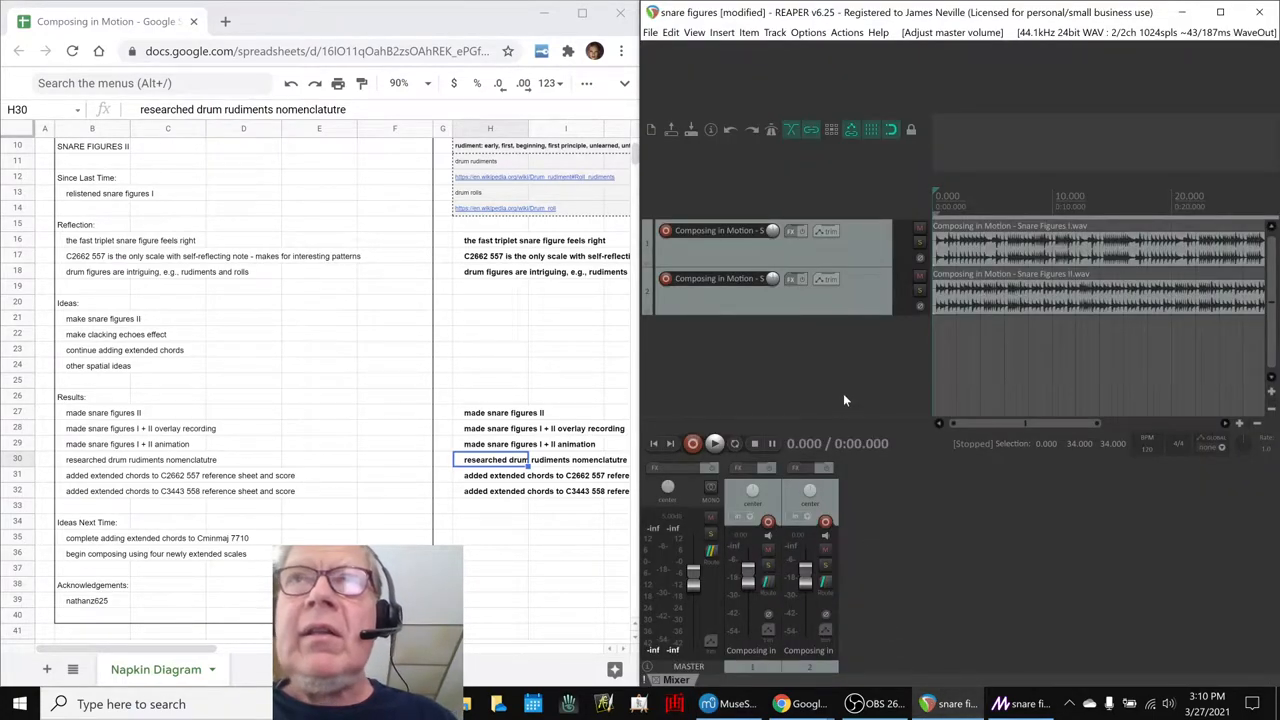
Play REAPER's two-track Snare Figures I + II overlay, then return to the score
left_click(713, 443)
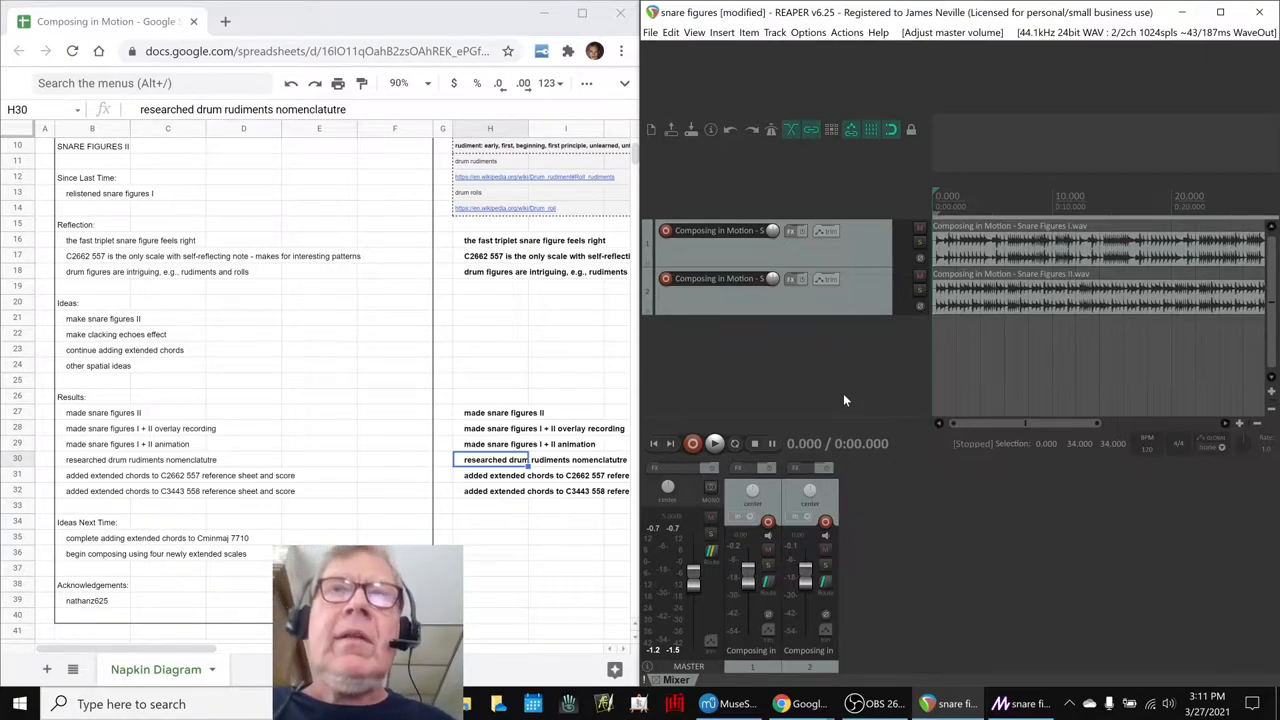
mouse_move(747, 420)
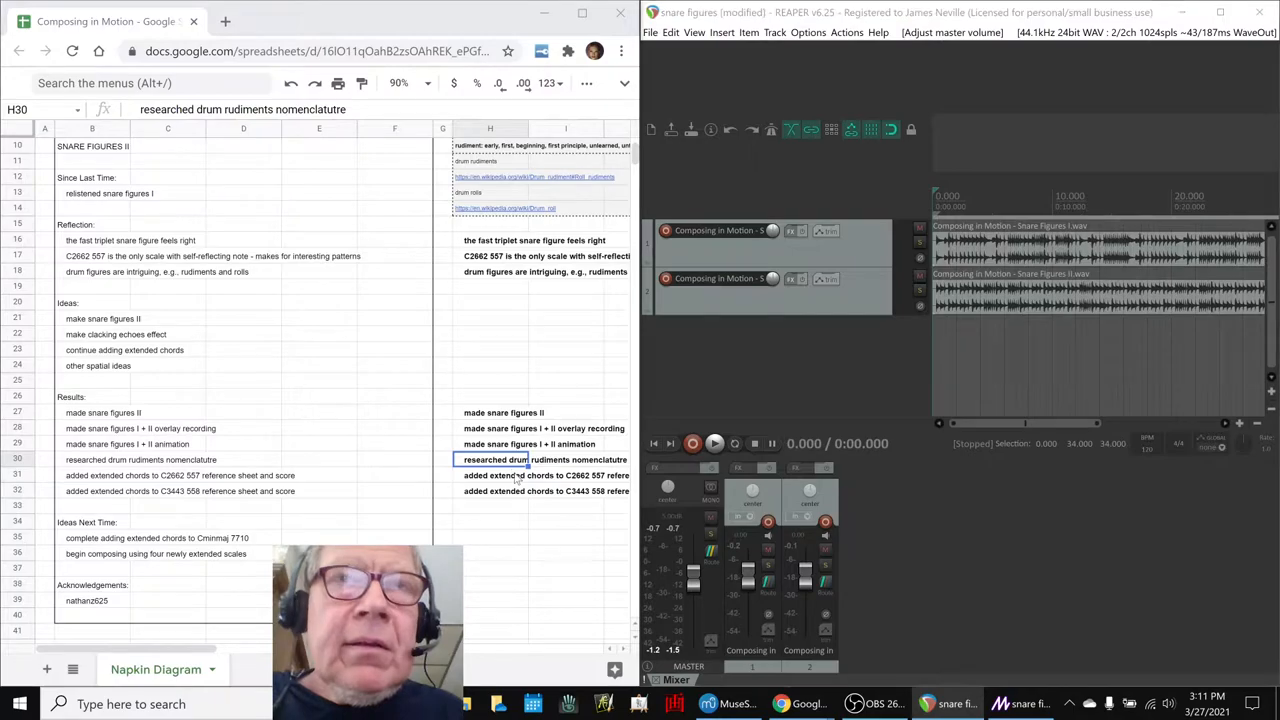
left_click(510, 491)
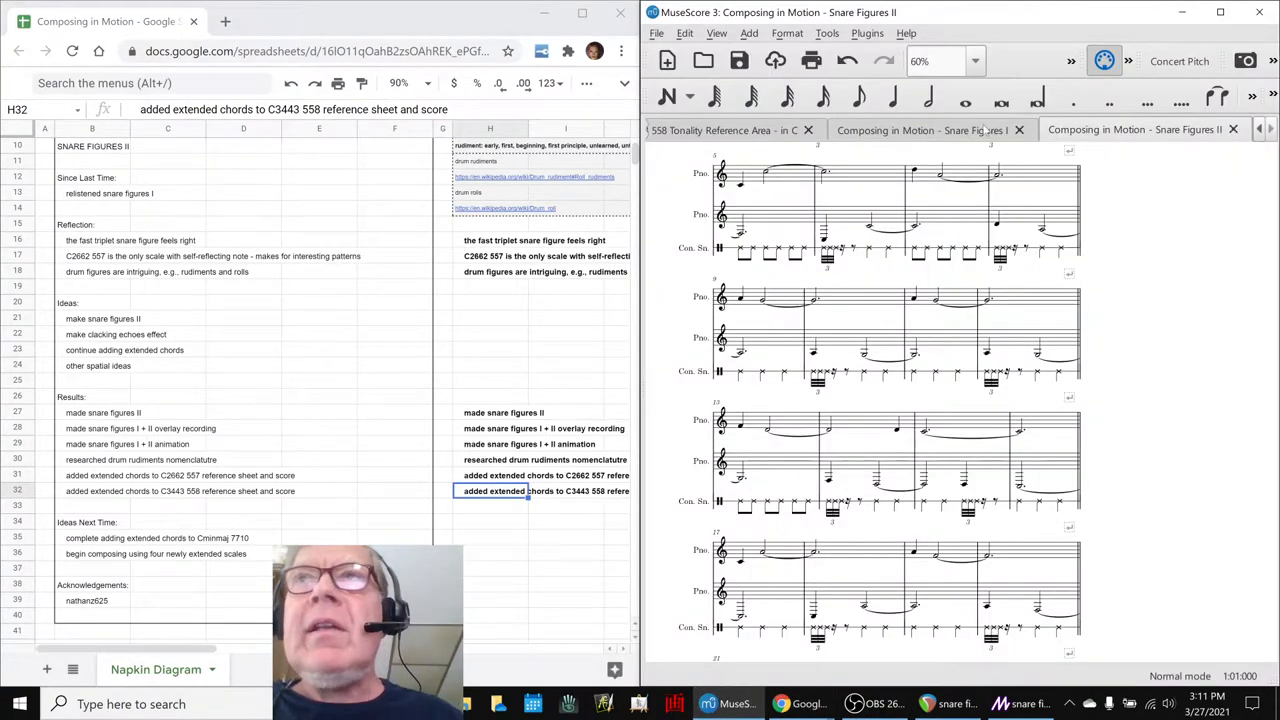
Review the 3443 558 and 2662 557 tonality reference sheets
left_click(728, 130)
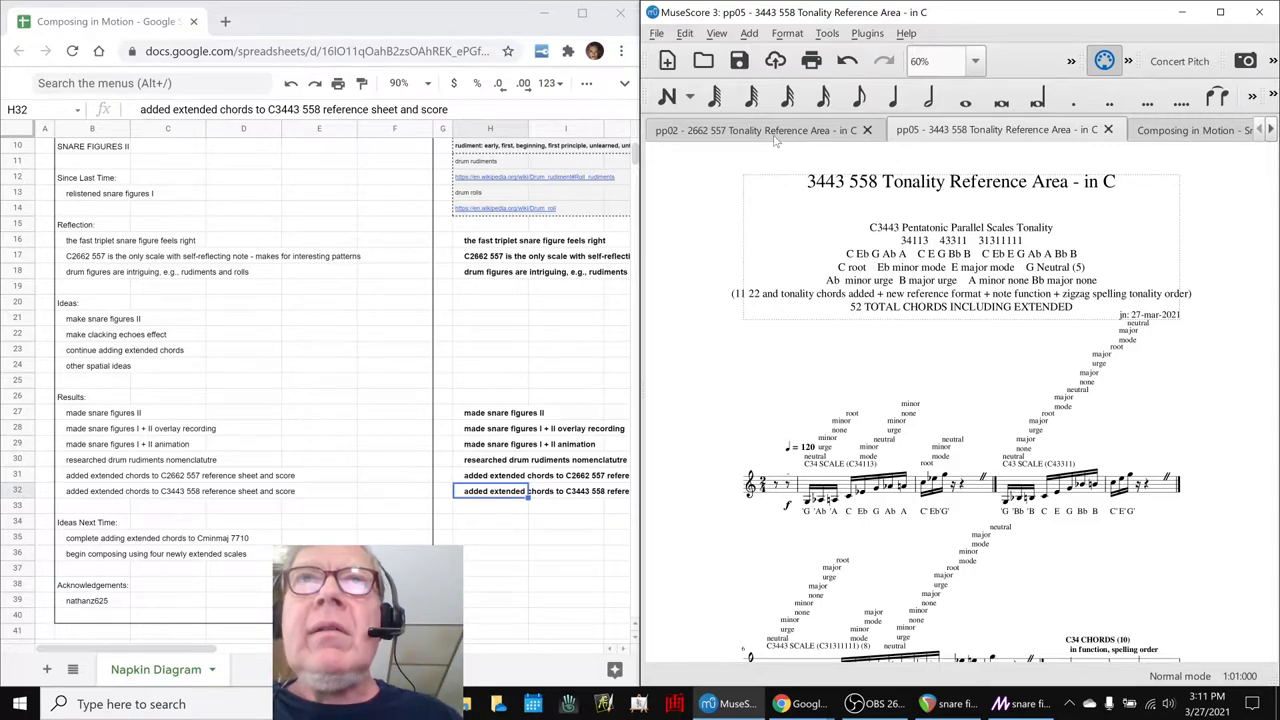
left_click(755, 130)
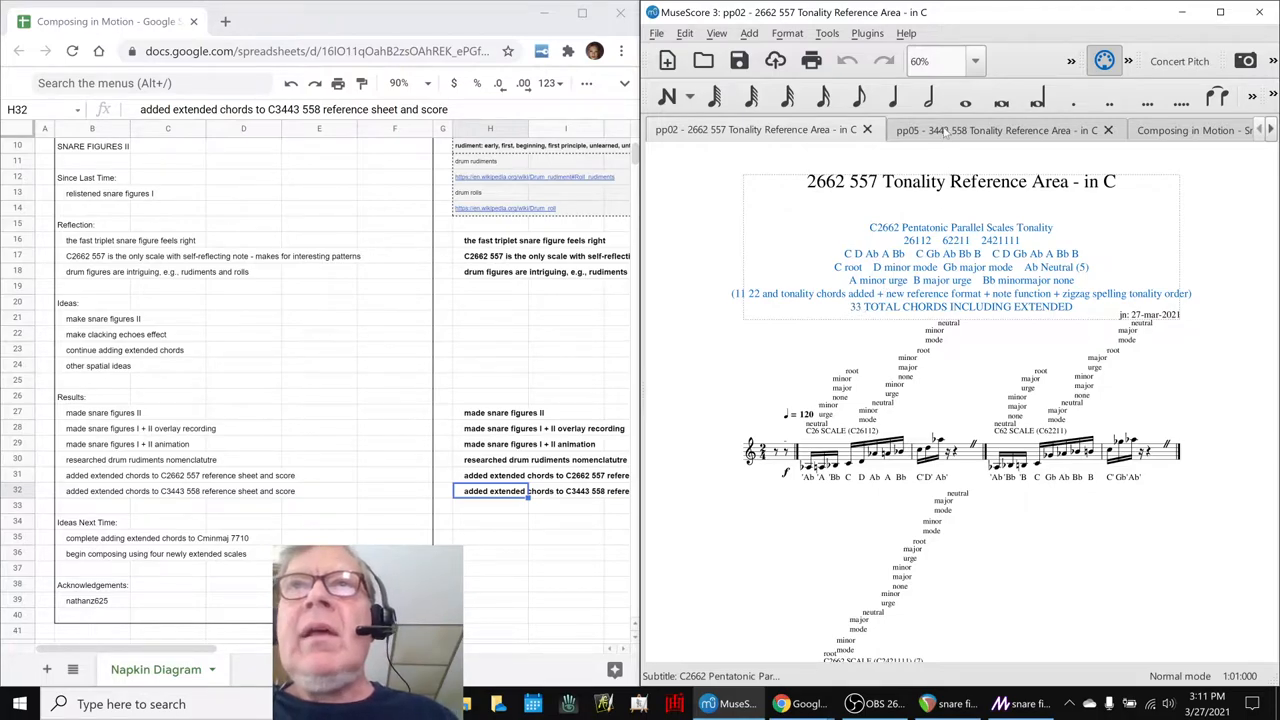
left_click(990, 129)
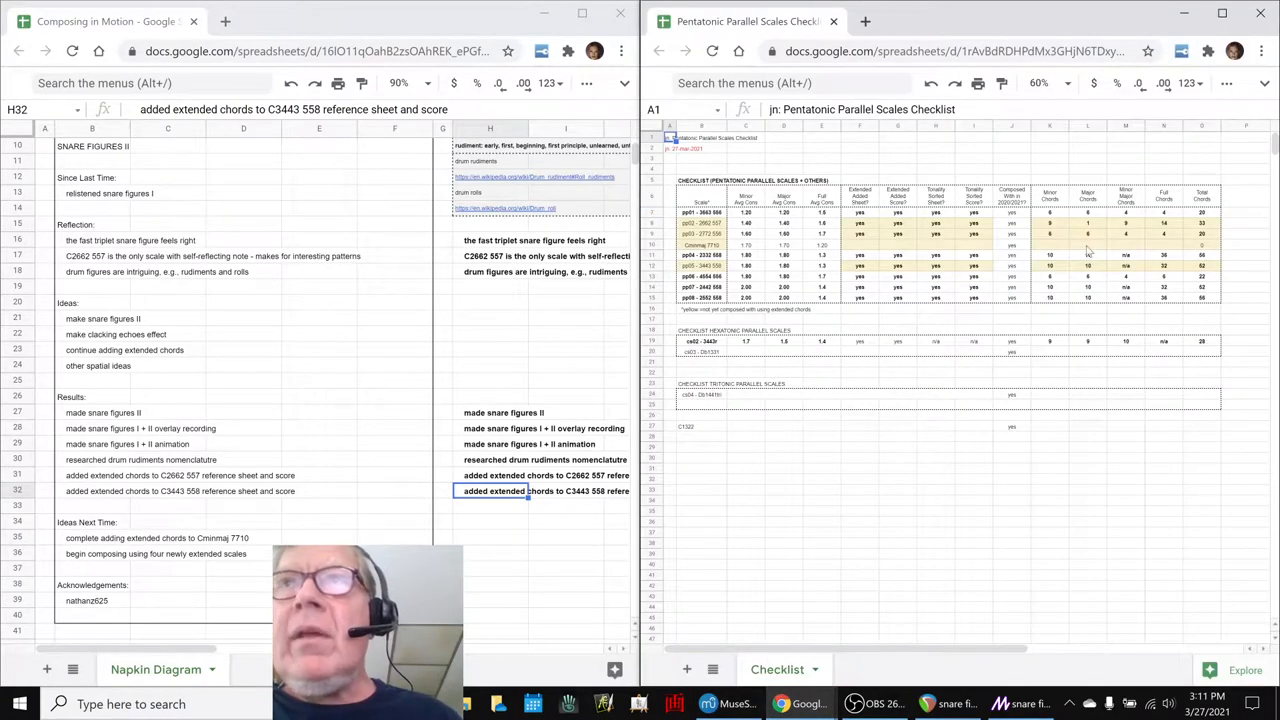
mouse_move(725, 231)
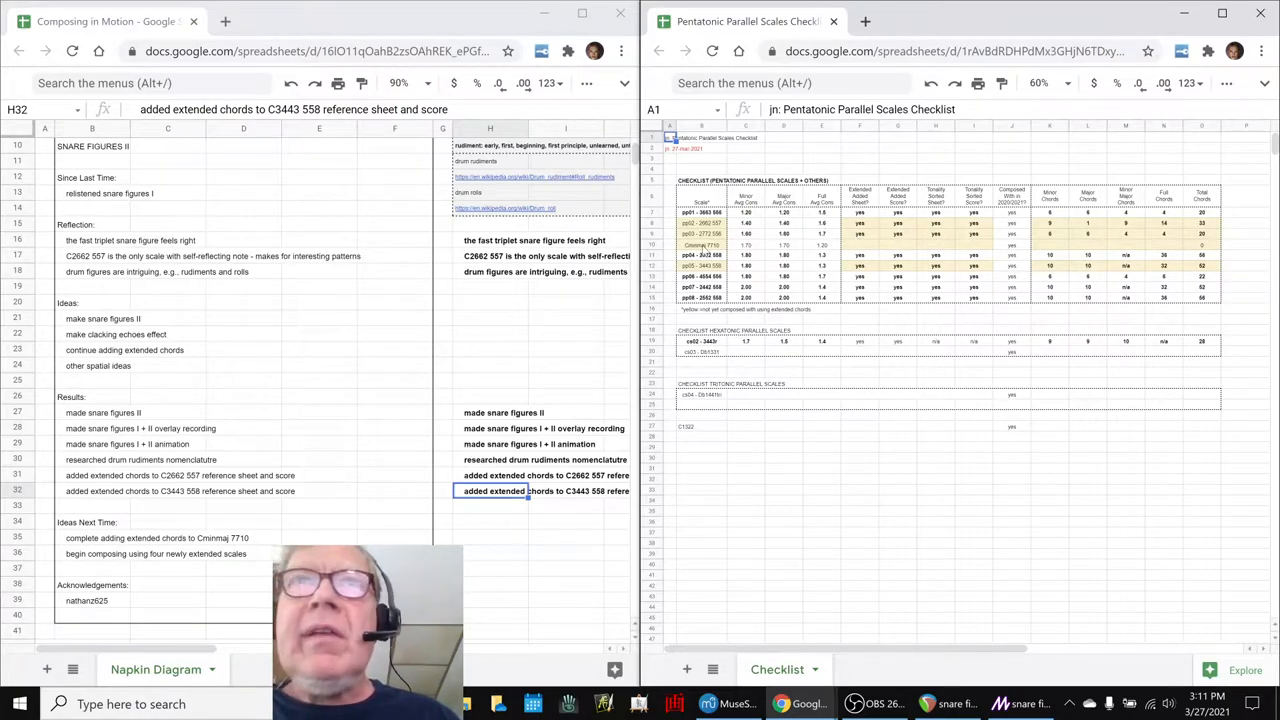
left_click(700, 244)
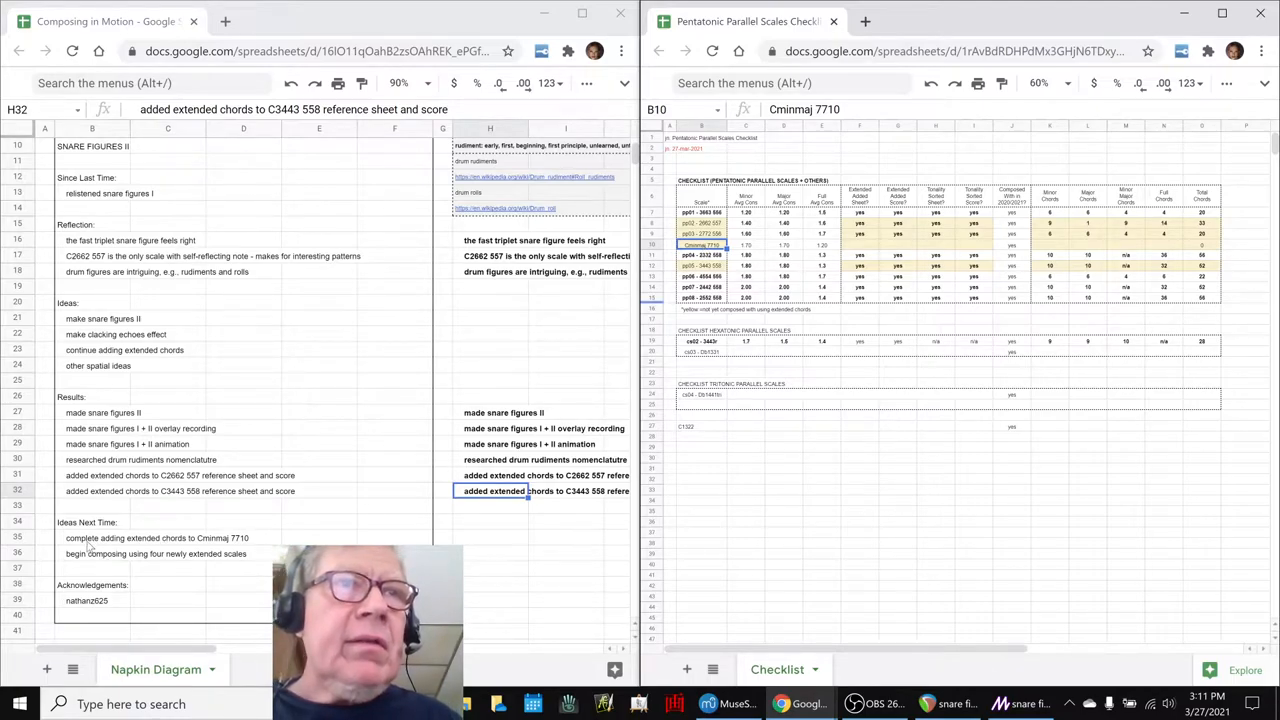
left_click(120, 538)
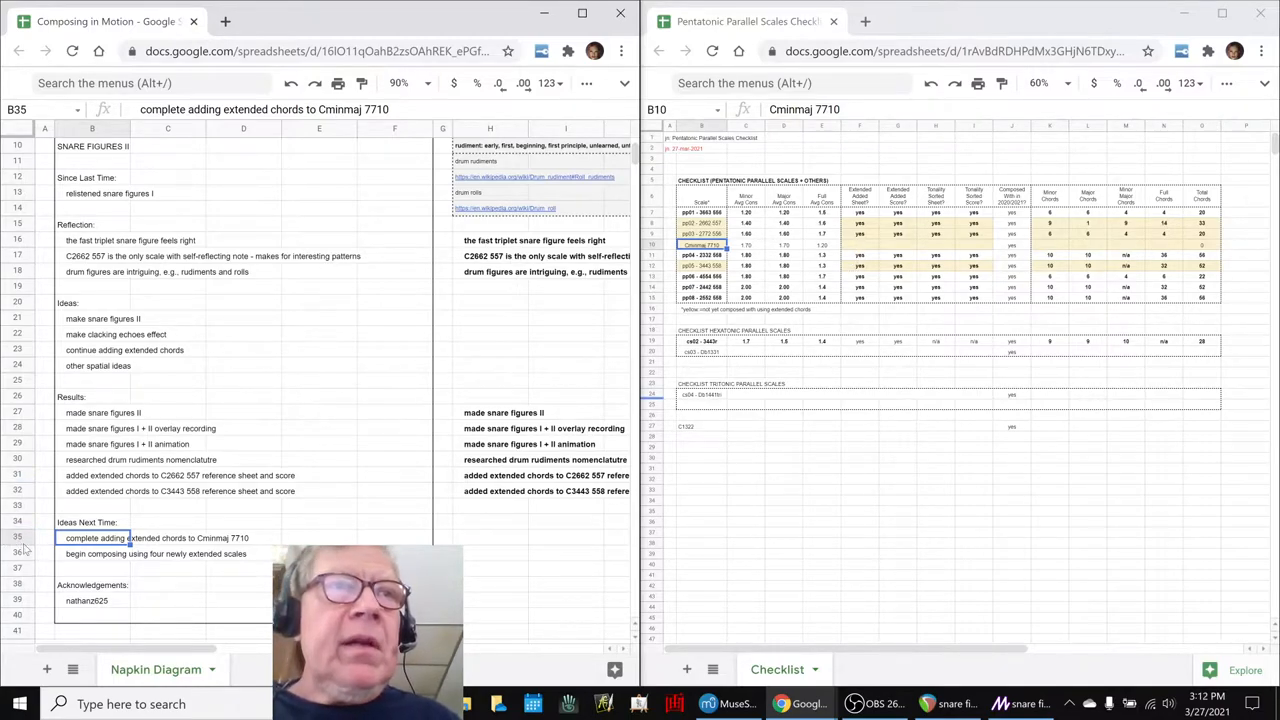
left_click(100, 554)
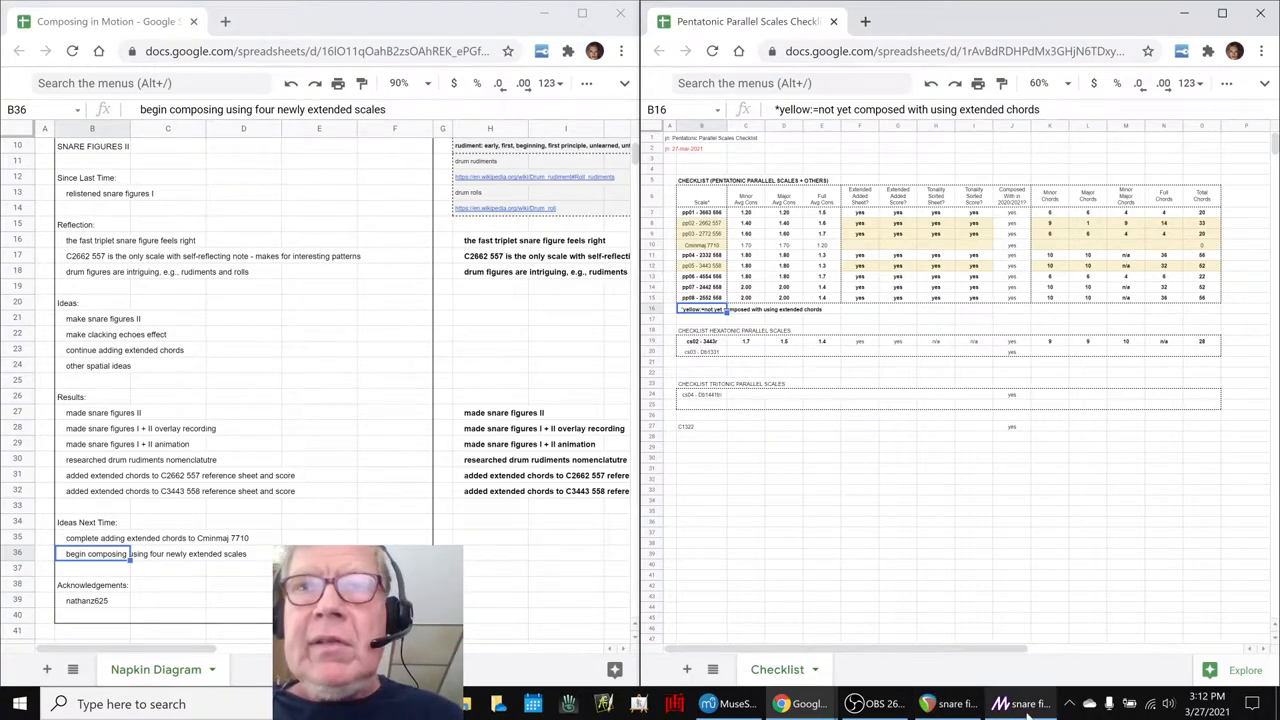
Revisit the Snare Figures II score with its pitched, echo and unpitched melody parts
left_click(1023, 701)
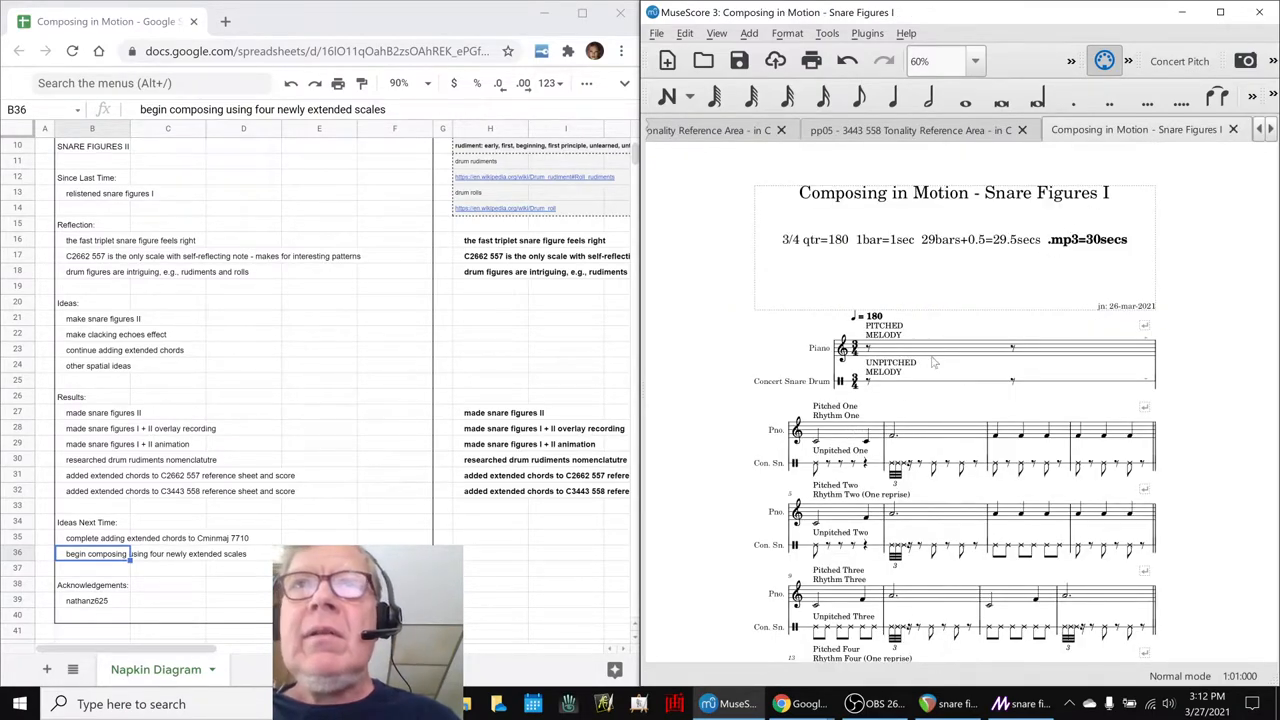
mouse_move(1052, 280)
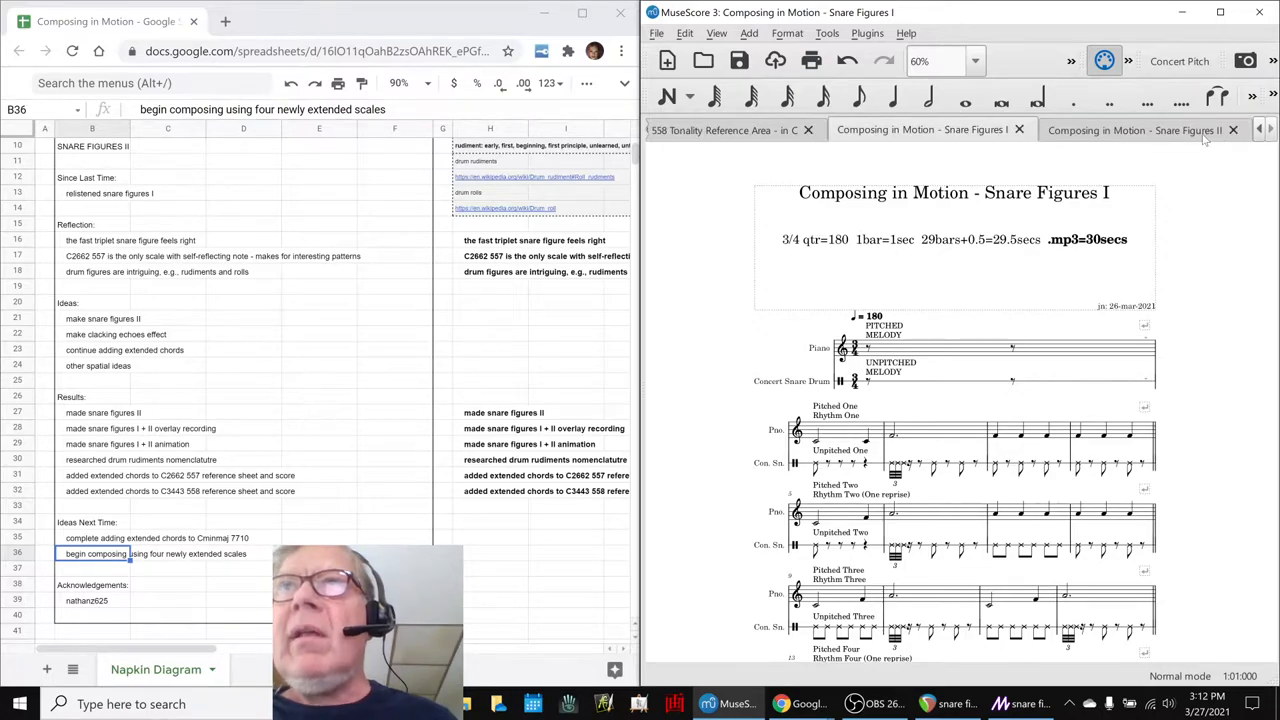
left_click(1145, 130)
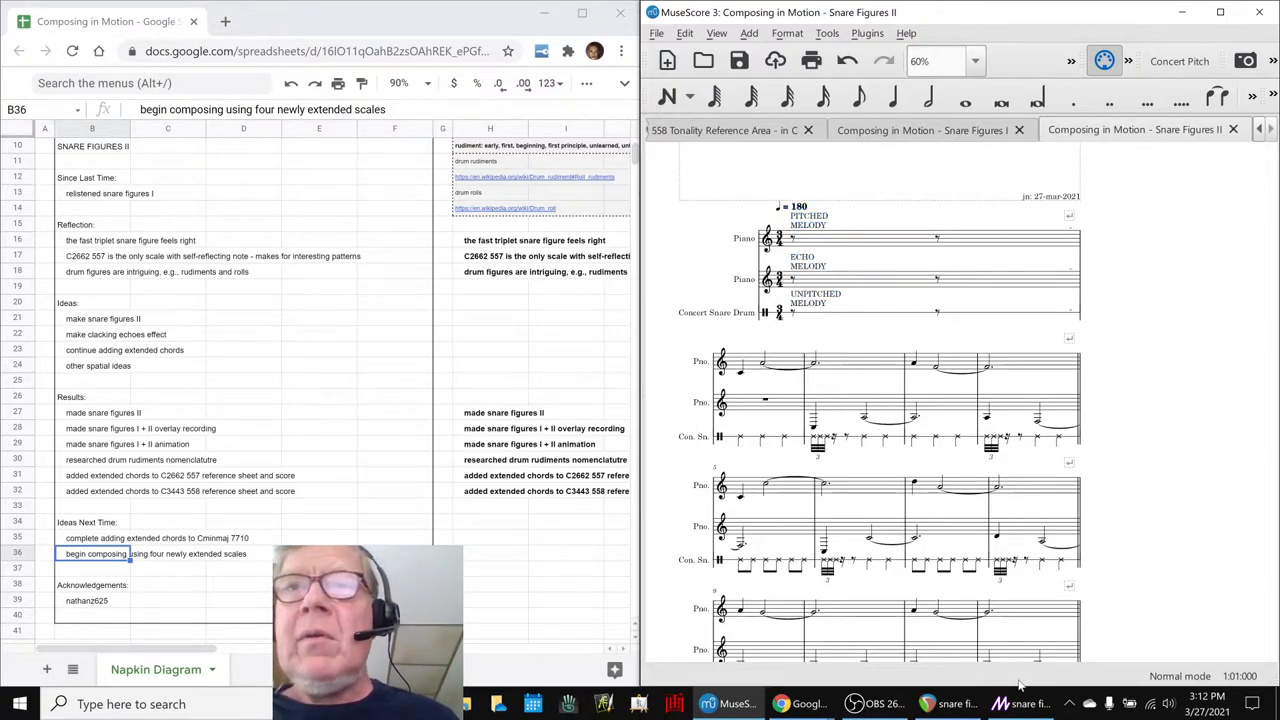
left_click(1023, 704)
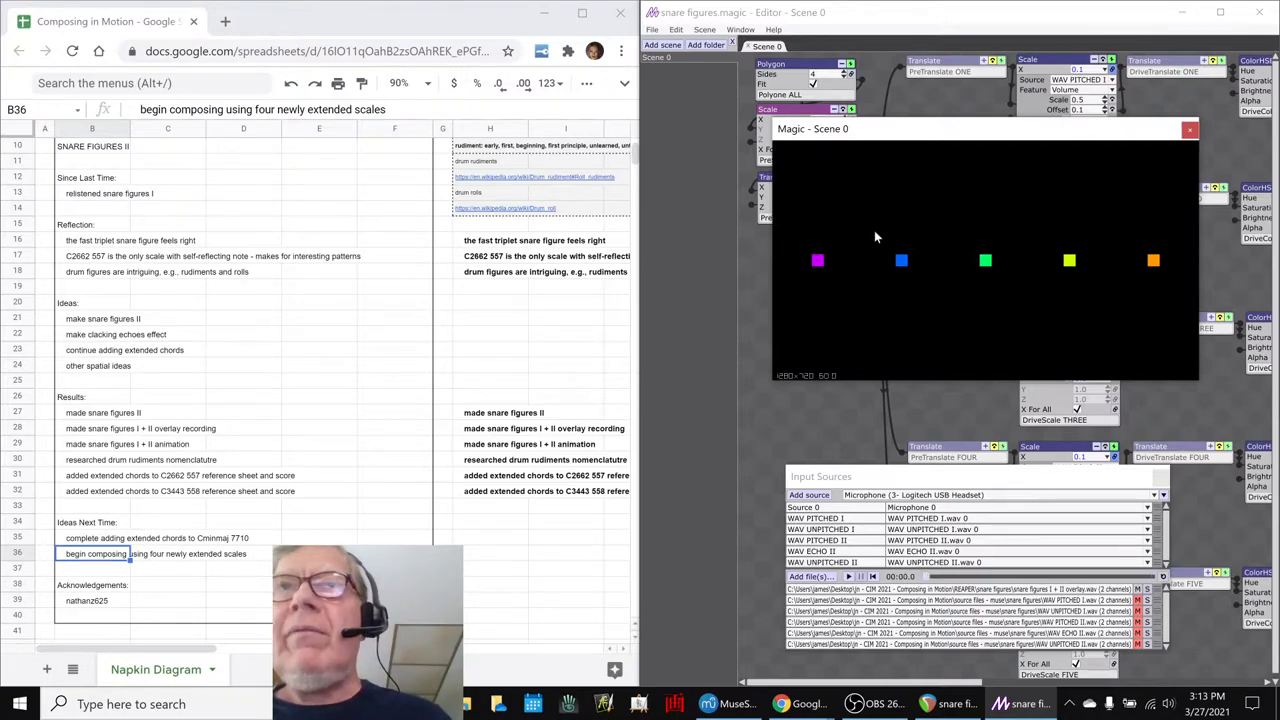
mouse_move(799, 313)
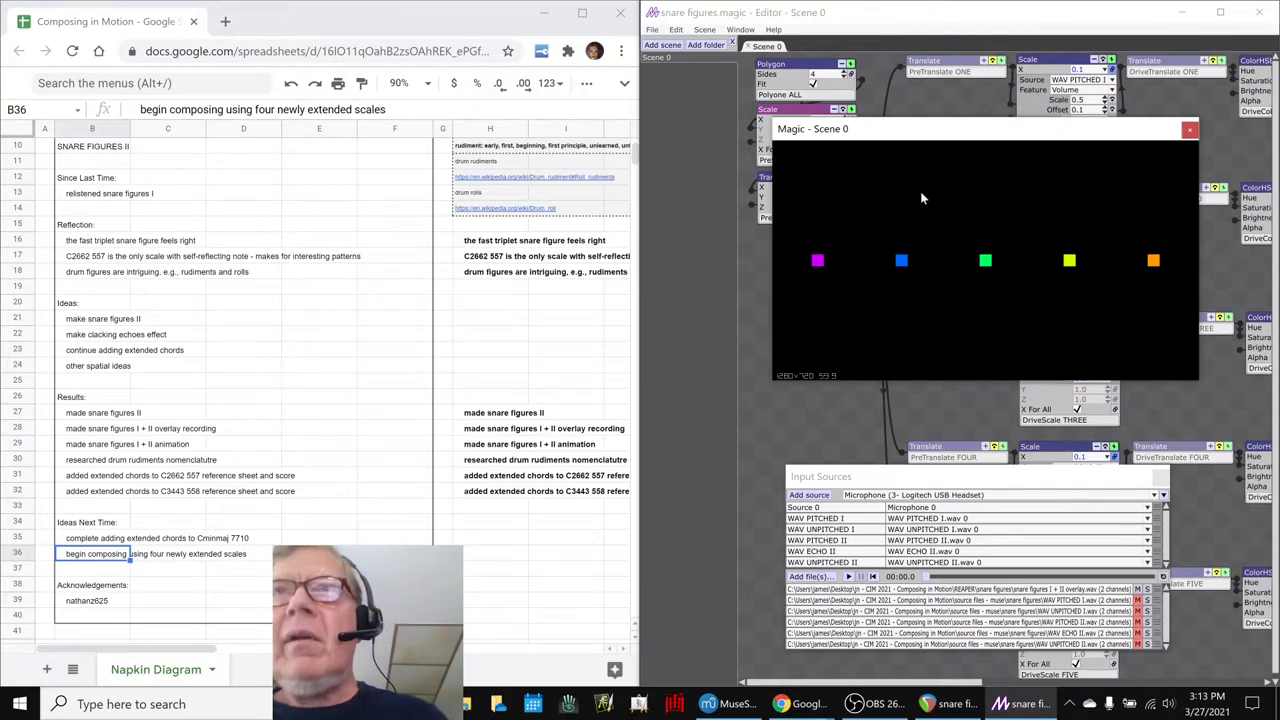
mouse_move(1150, 304)
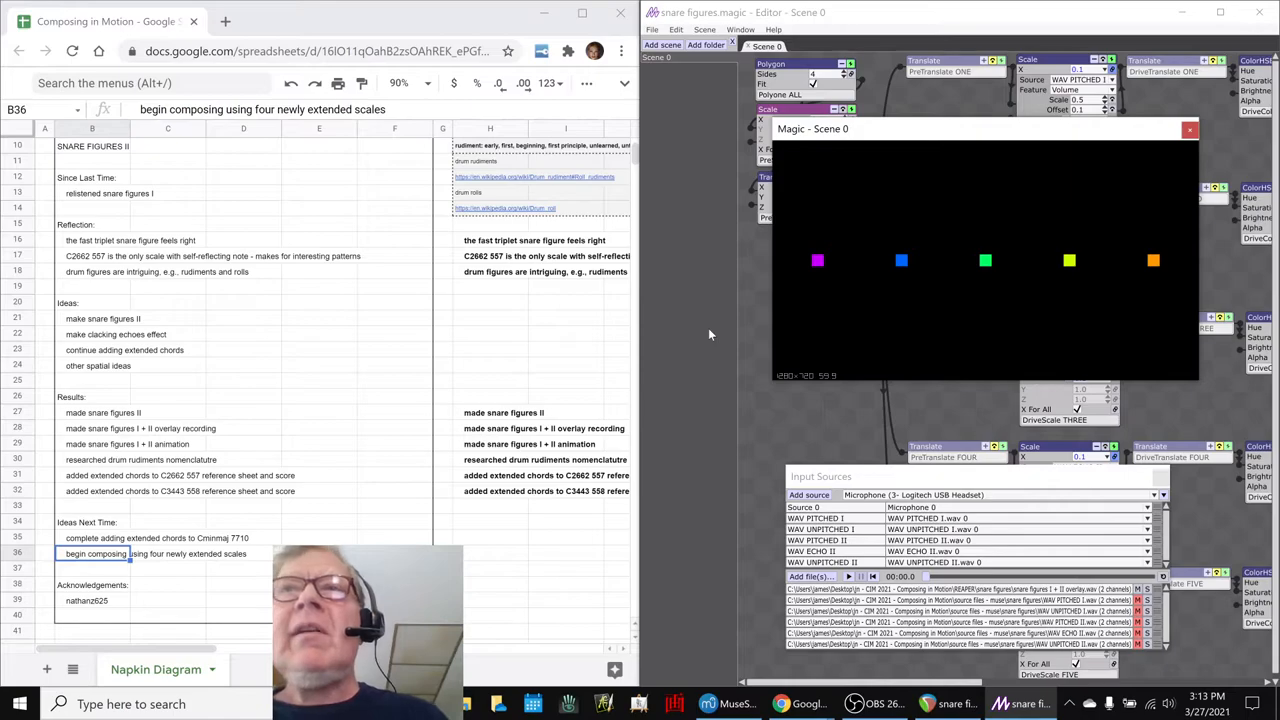
mouse_move(736, 410)
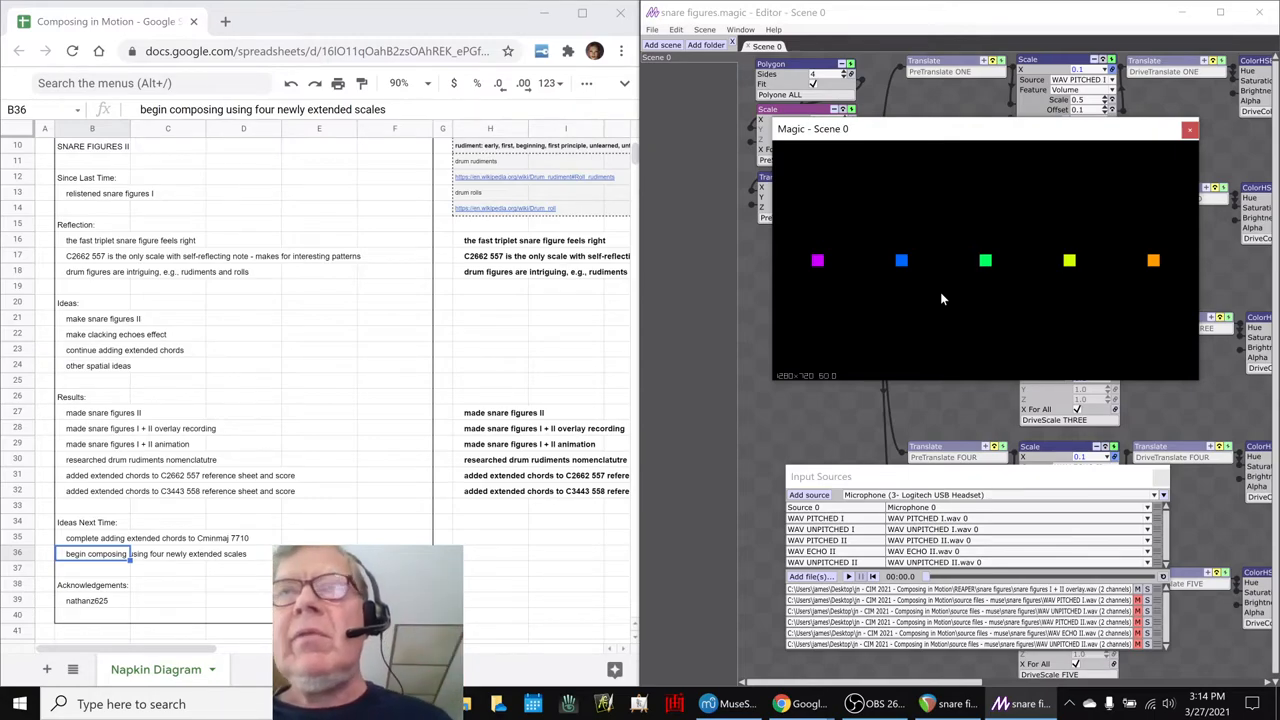
mouse_move(820, 275)
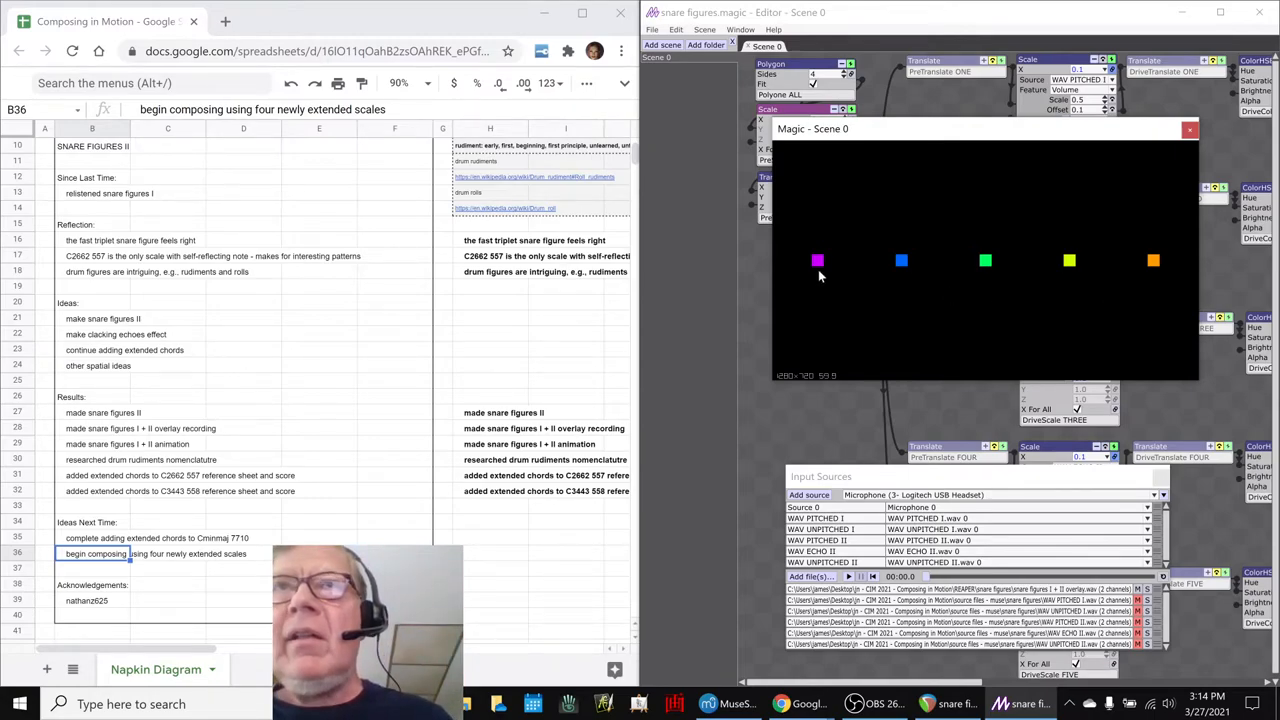
mouse_move(1053, 268)
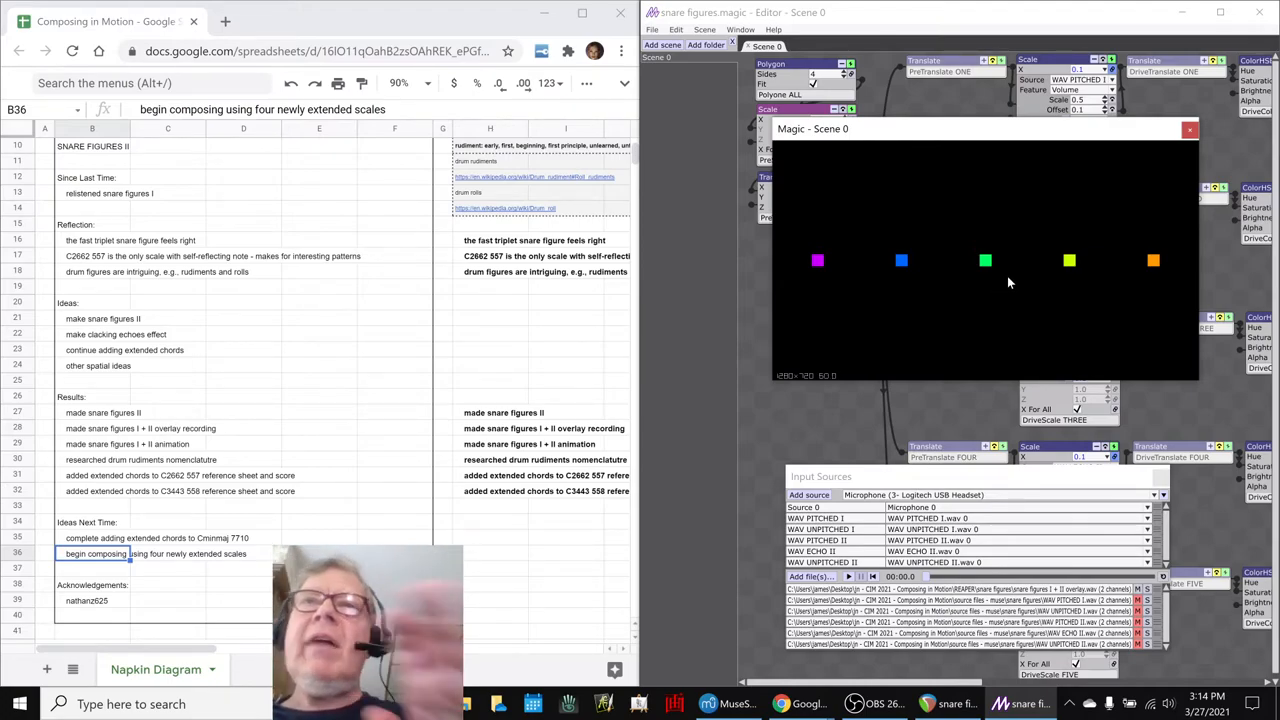
mouse_move(805, 279)
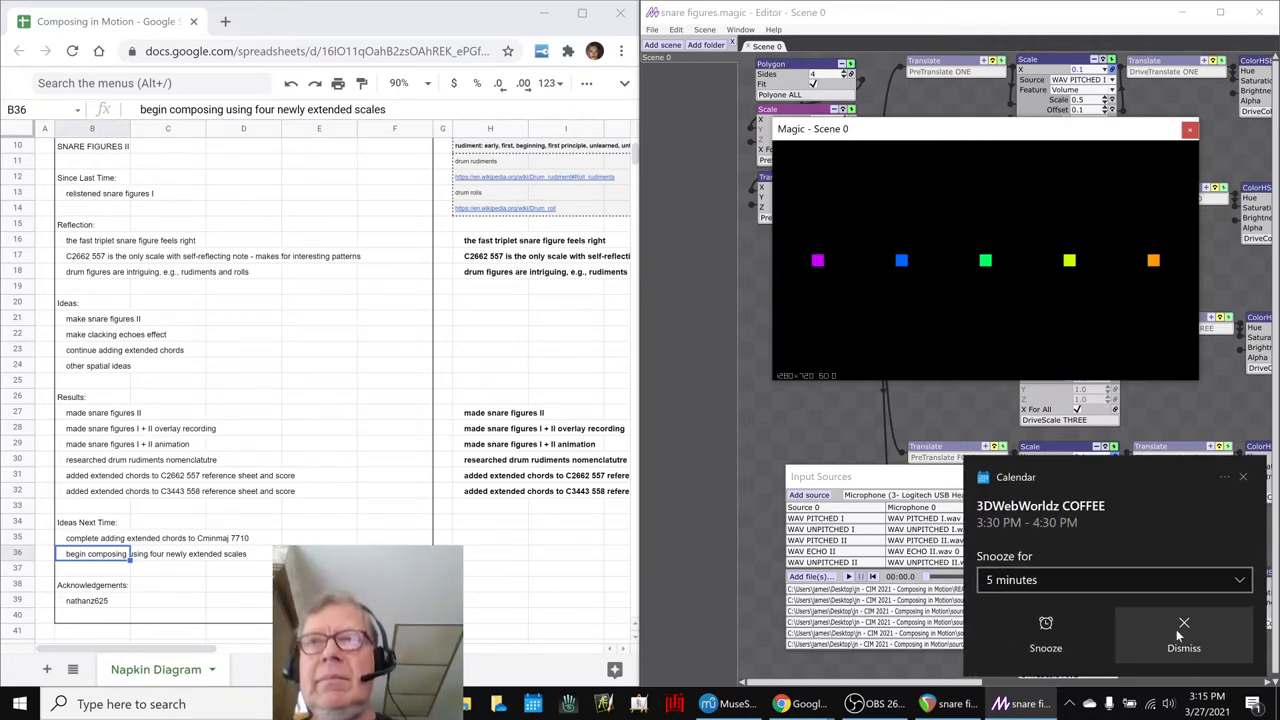
left_click(1179, 620)
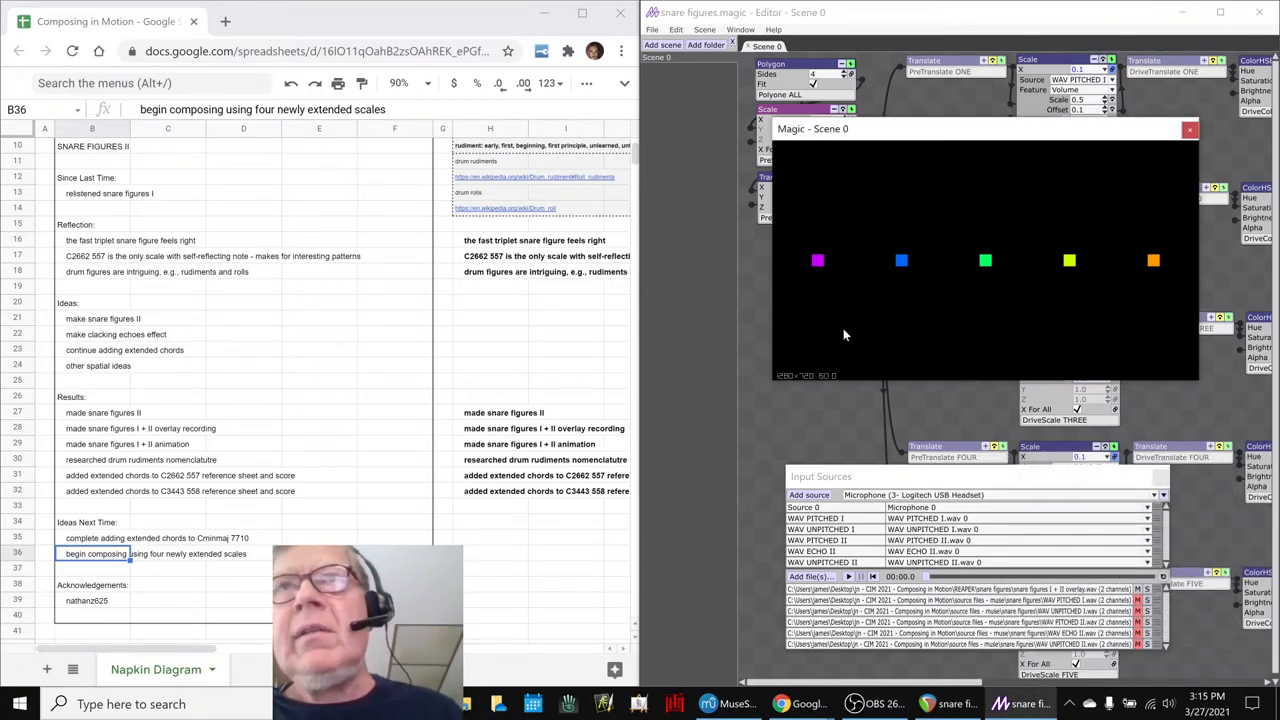
mouse_move(1012, 281)
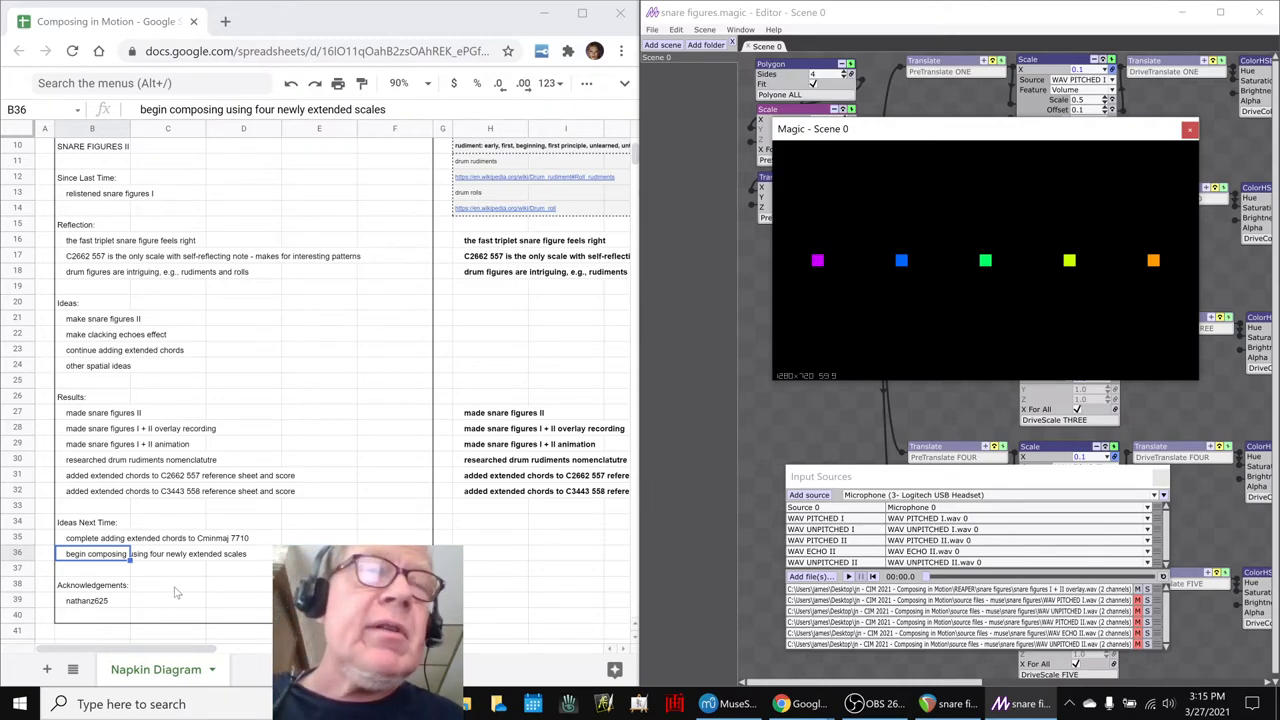
scroll("down", 3)
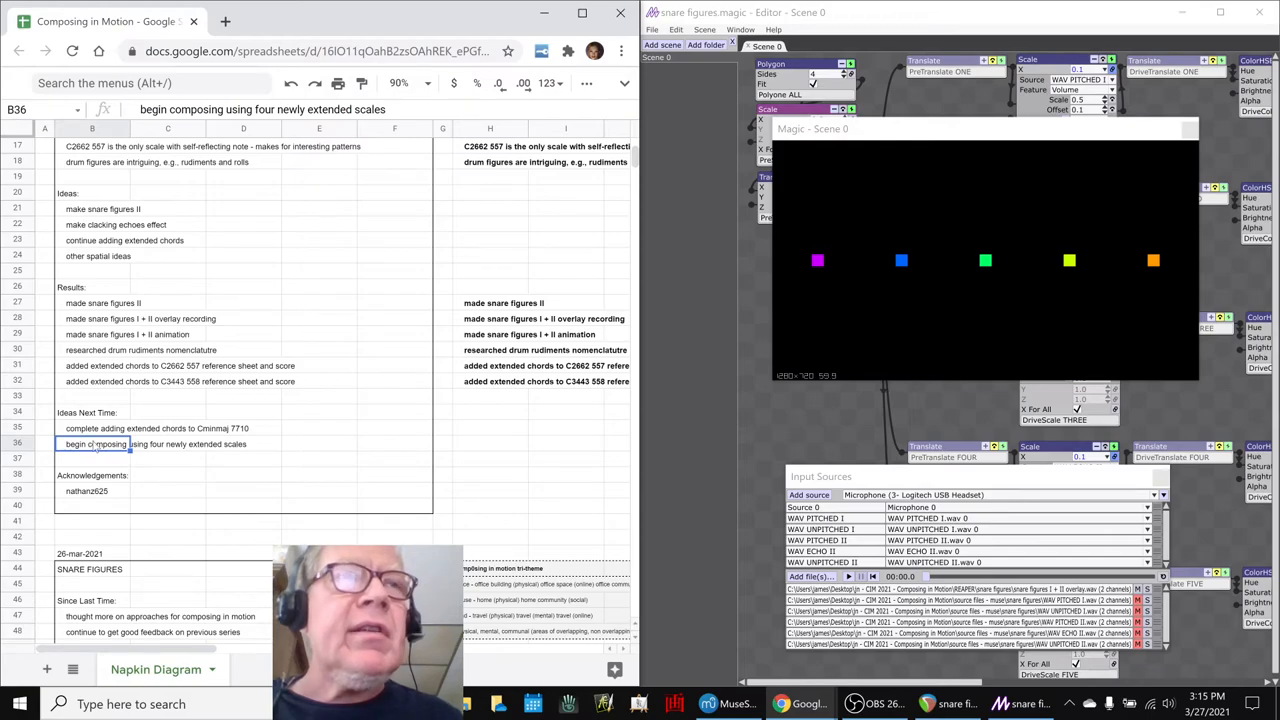
left_click(120, 428)
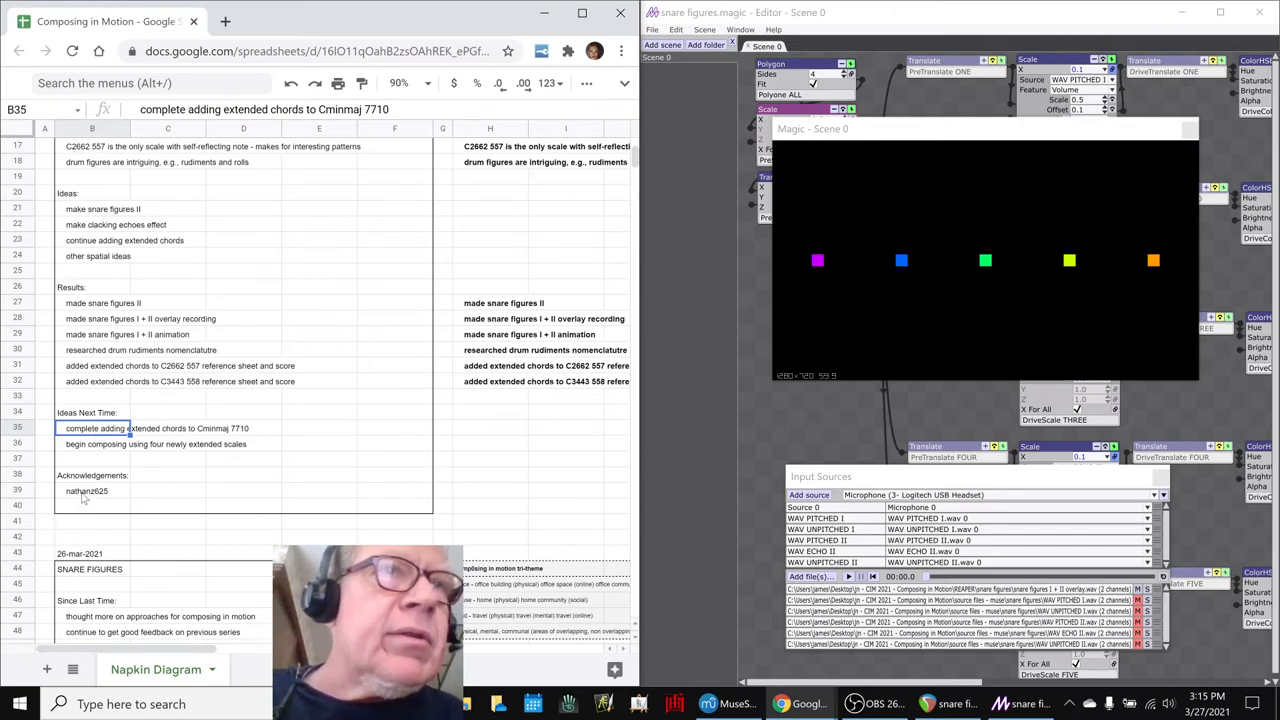
left_click(78, 491)
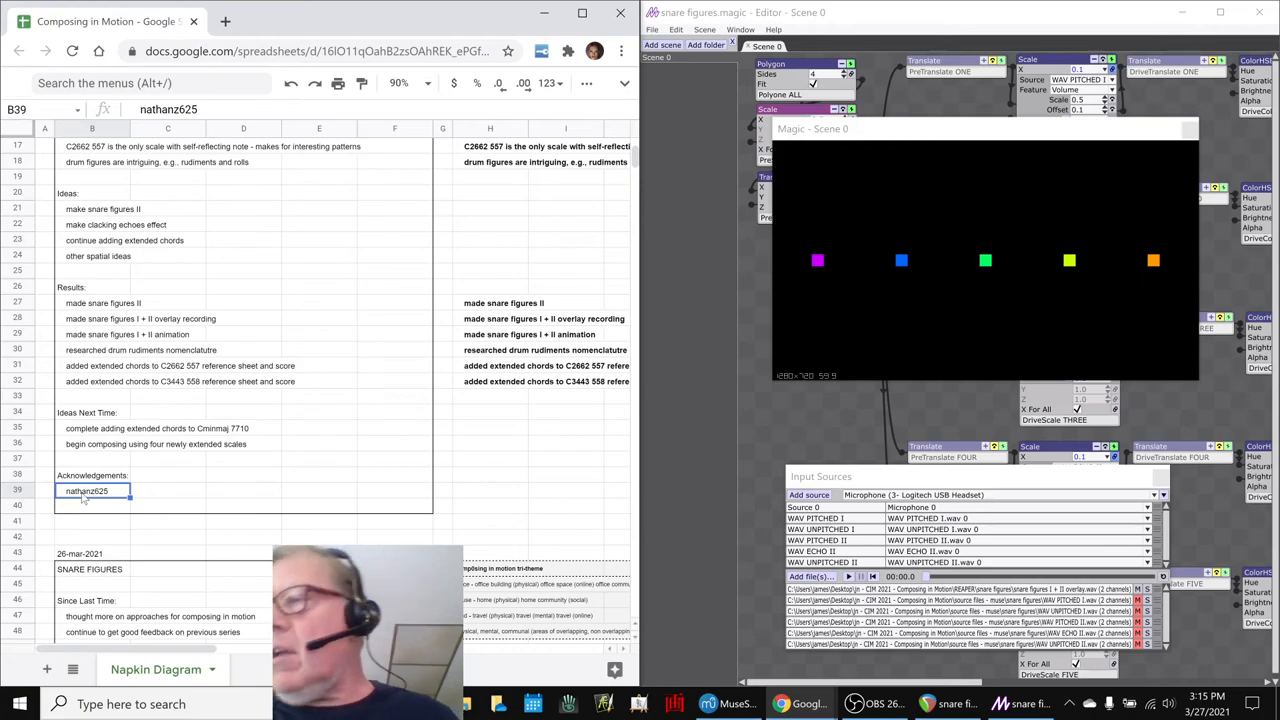